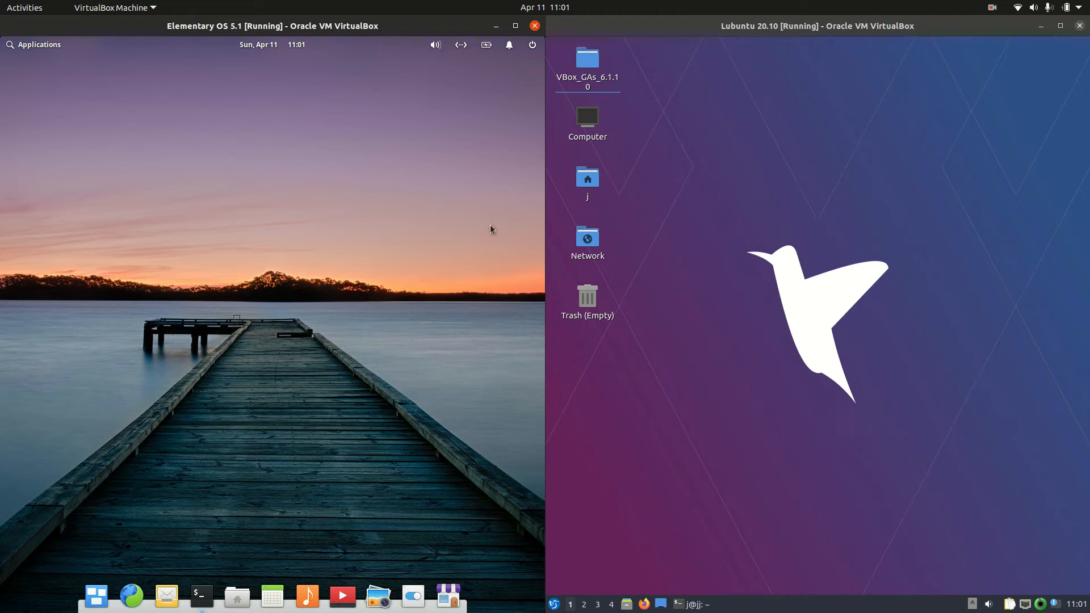
mouse_move(401, 427)
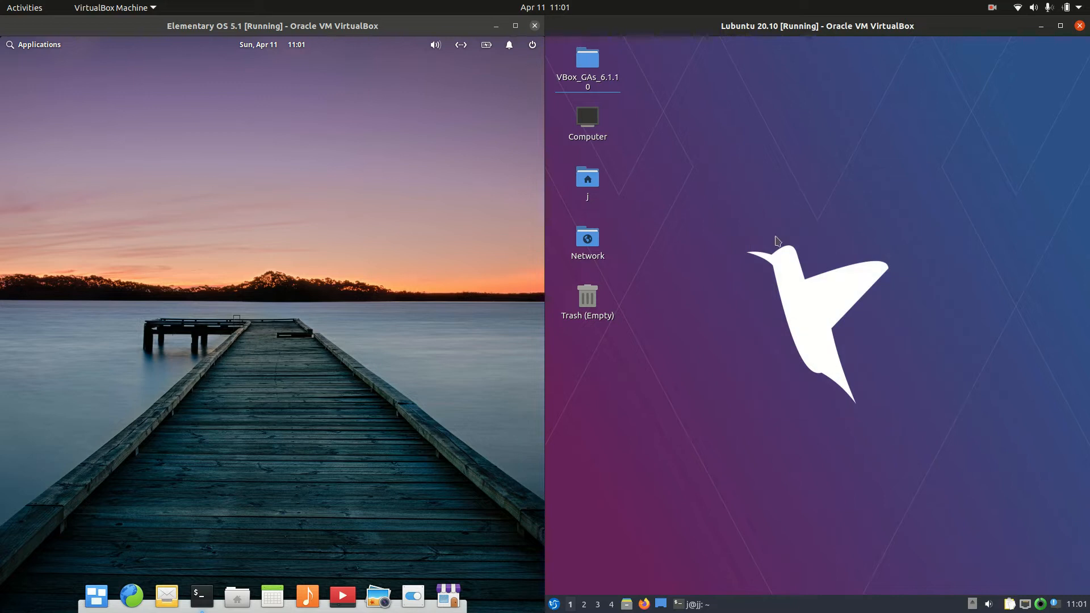
mouse_move(238, 53)
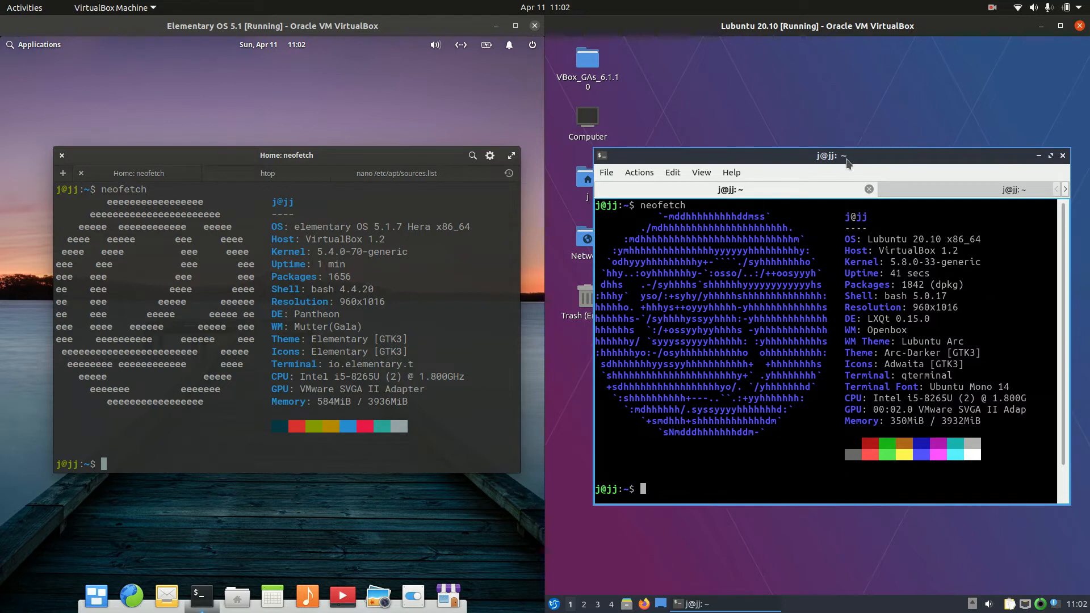
mouse_move(823, 167)
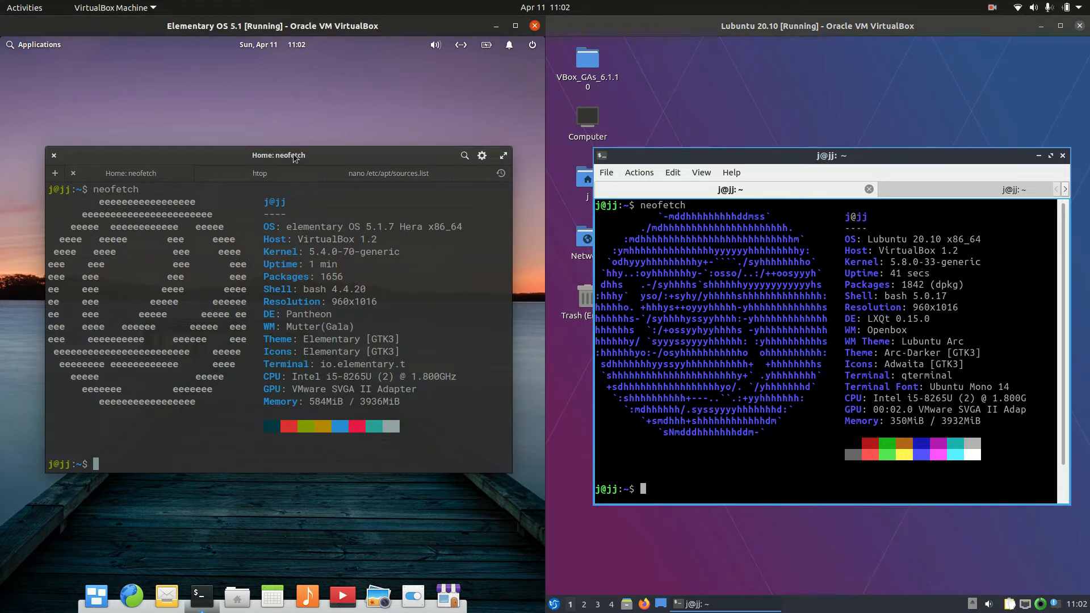
click(33, 43)
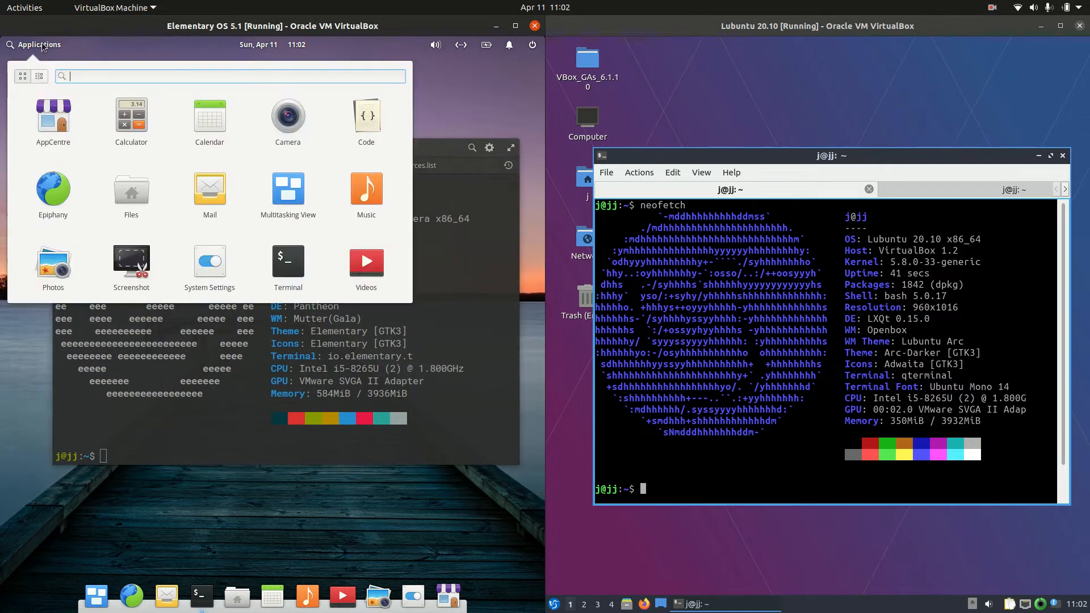
mouse_move(298, 327)
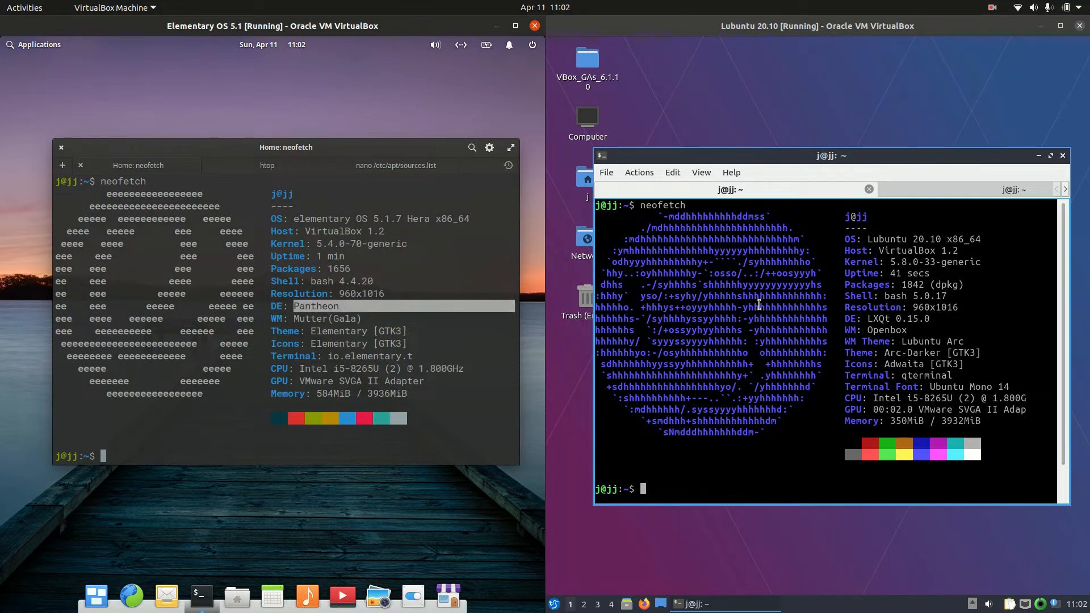
click(554, 603)
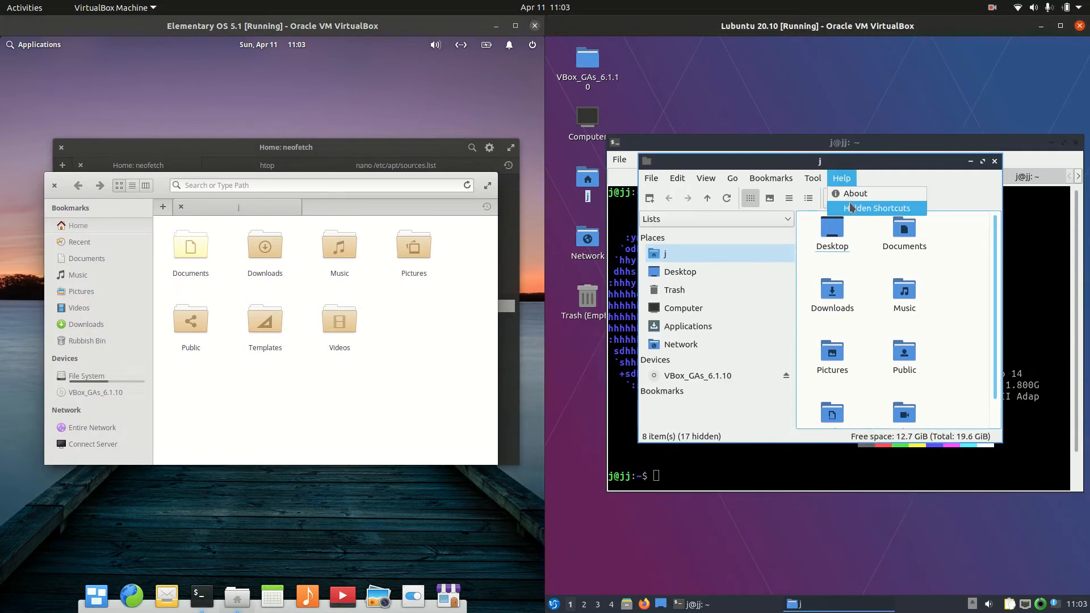
- View the PCManFM-Qt 0.15.0 About information in Lubuntu, then close the dialog
click(854, 193)
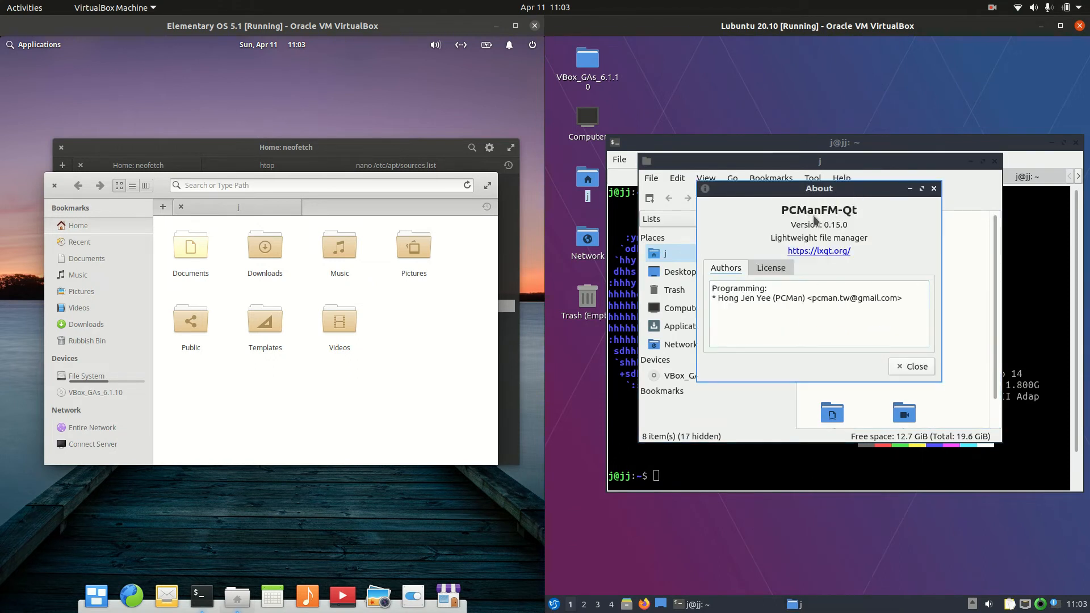
mouse_move(911, 201)
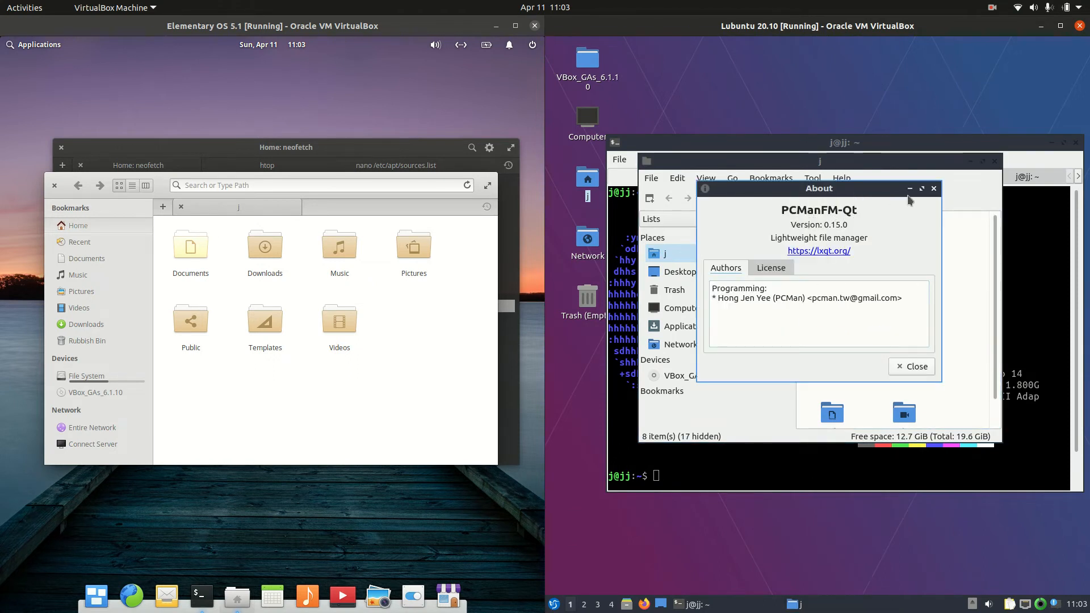
click(912, 366)
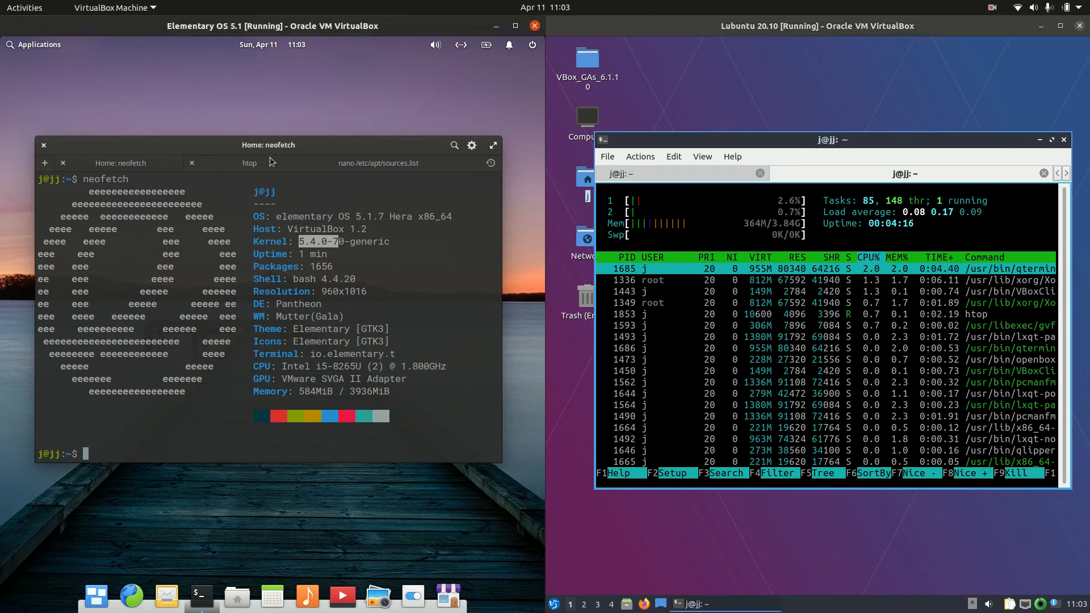
- Switch the elementary OS terminal to its htop tab to show memory usage
click(249, 163)
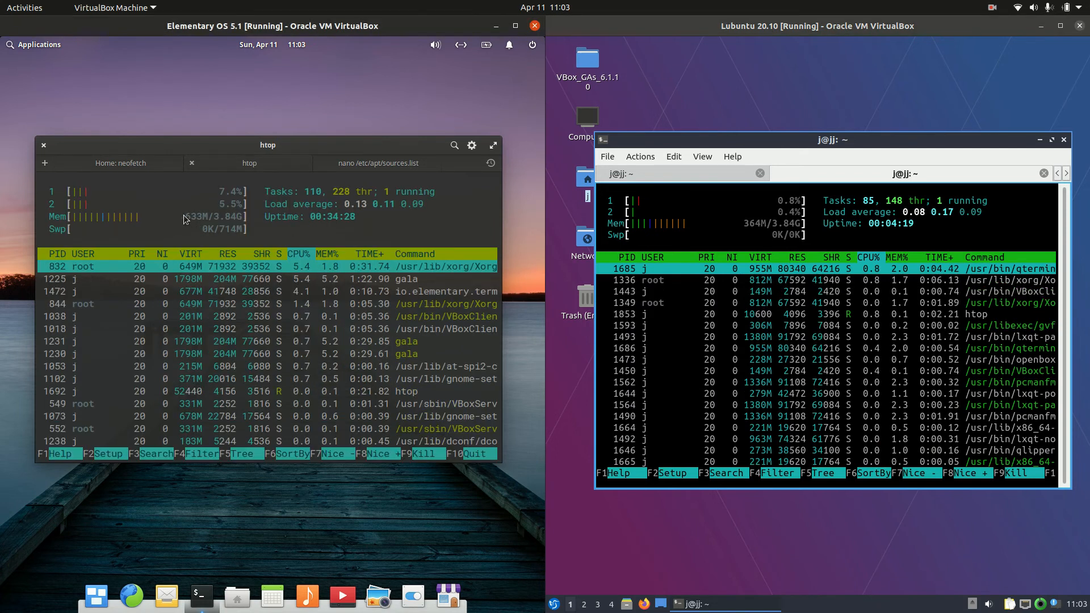